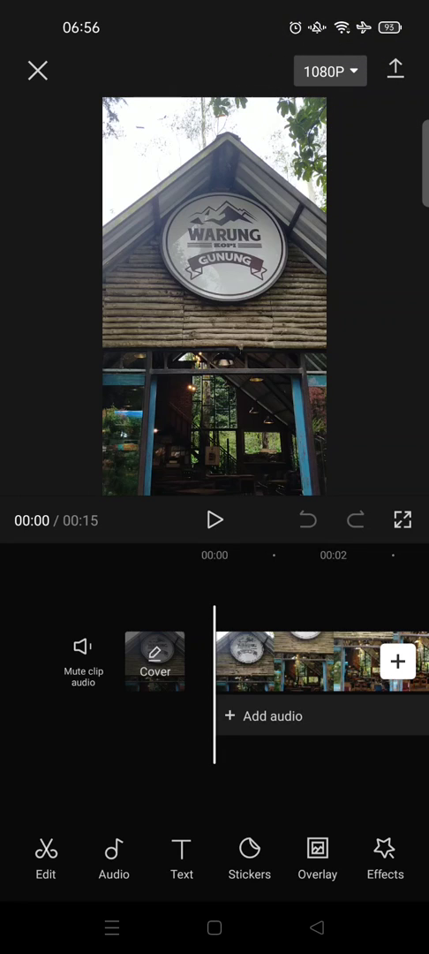
- Bring up the export settings panel from the 1080P button, showing 1080p at 30 fps
{"action": "left_click", "coordinate": [328, 71]}
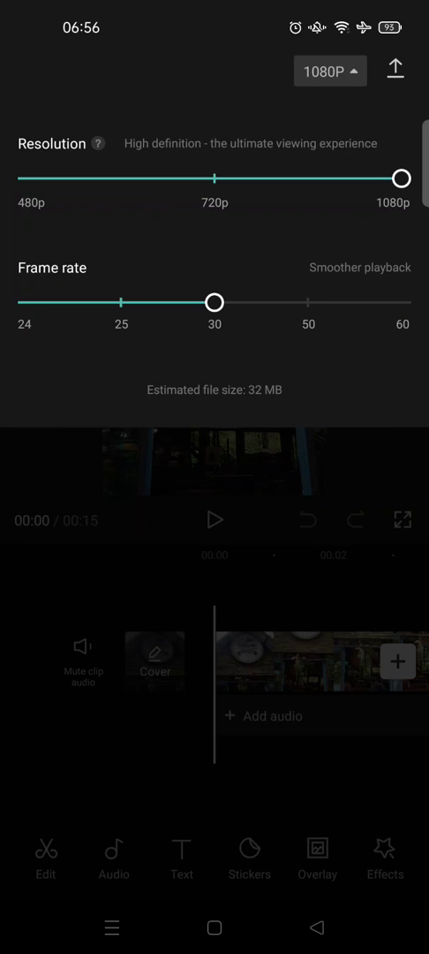
{"action": "left_click_drag", "start_coordinate": [217, 302], "coordinate": [26, 302]}
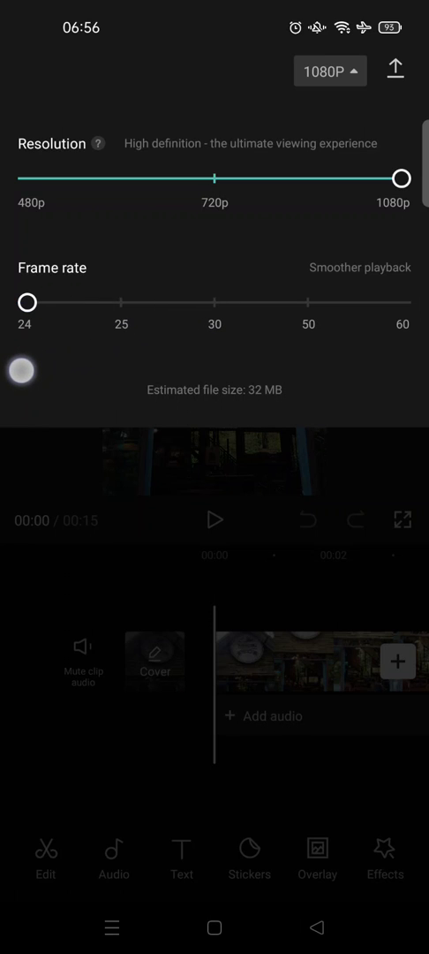
{"action": "left_click_drag", "start_coordinate": [28, 303], "coordinate": [405, 303]}
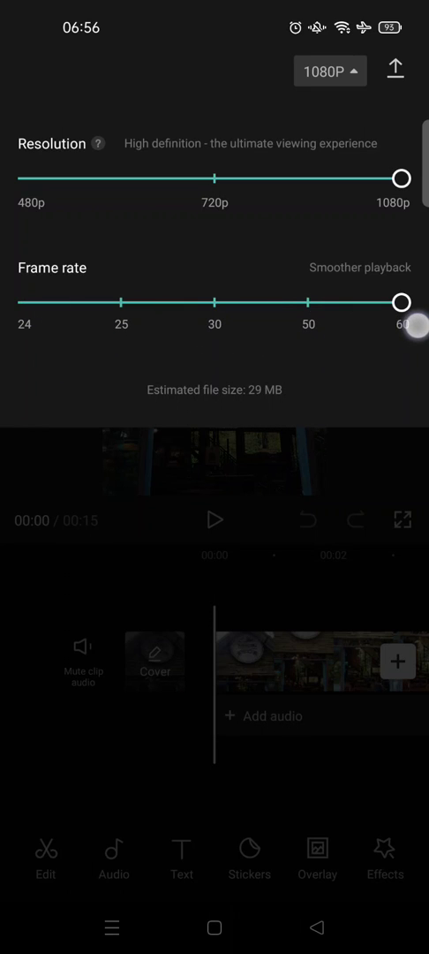
{"action": "left_click_drag", "start_coordinate": [405, 300], "coordinate": [215, 301]}
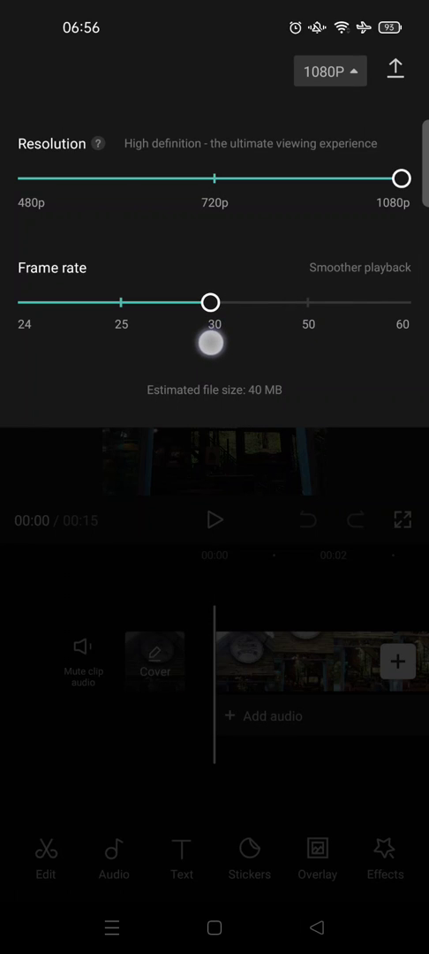
- Cycle the frame rate through 50, 30, 24 and 50, settling on 60 fps with a 44 MB estimate
{"action": "left_click_drag", "start_coordinate": [212, 301], "coordinate": [329, 300]}
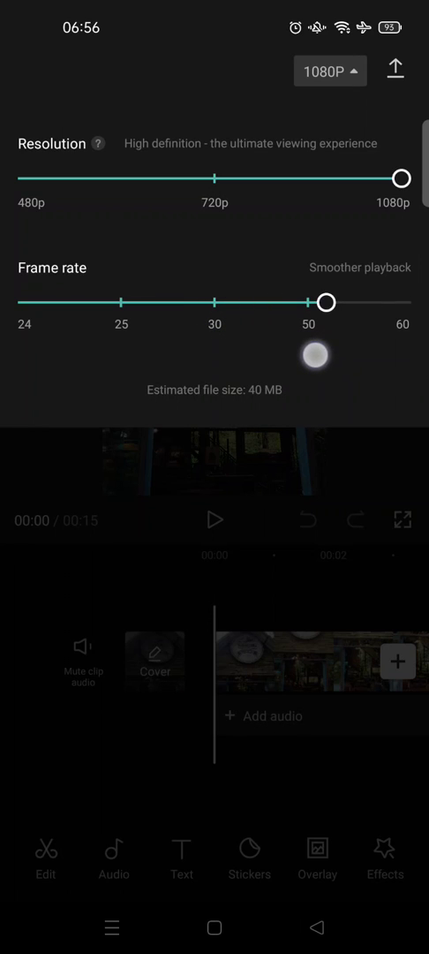
{"action": "left_click_drag", "start_coordinate": [328, 325], "coordinate": [216, 325]}
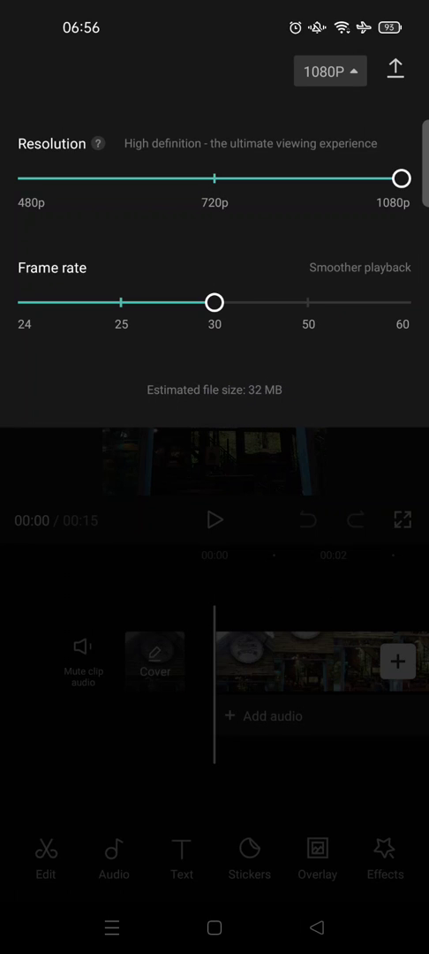
{"action": "left_click_drag", "start_coordinate": [215, 302], "coordinate": [29, 302]}
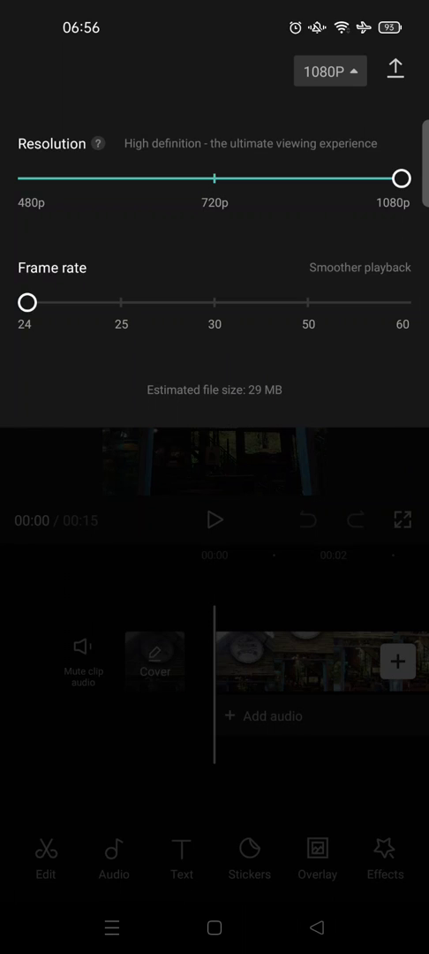
{"action": "left_click_drag", "start_coordinate": [28, 300], "coordinate": [311, 301]}
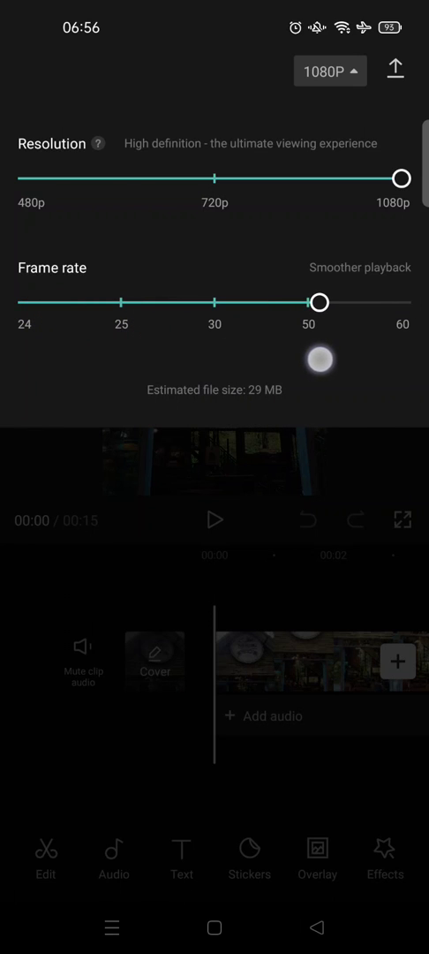
{"action": "left_click_drag", "start_coordinate": [322, 302], "coordinate": [403, 303]}
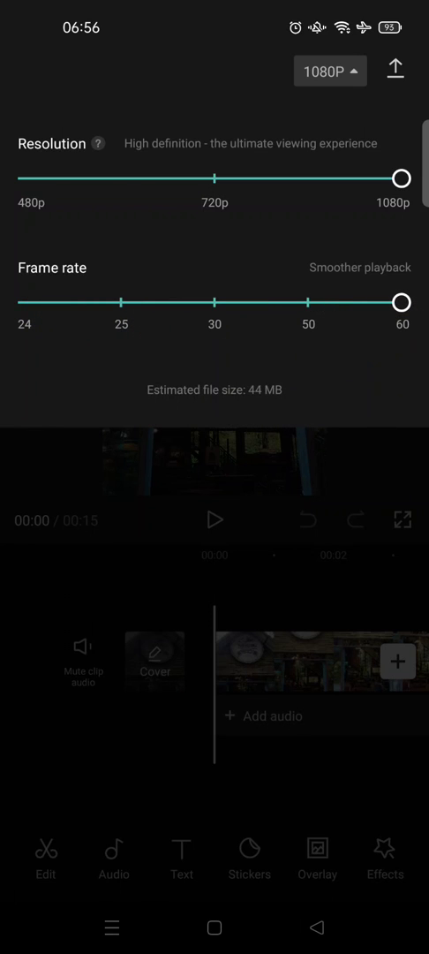